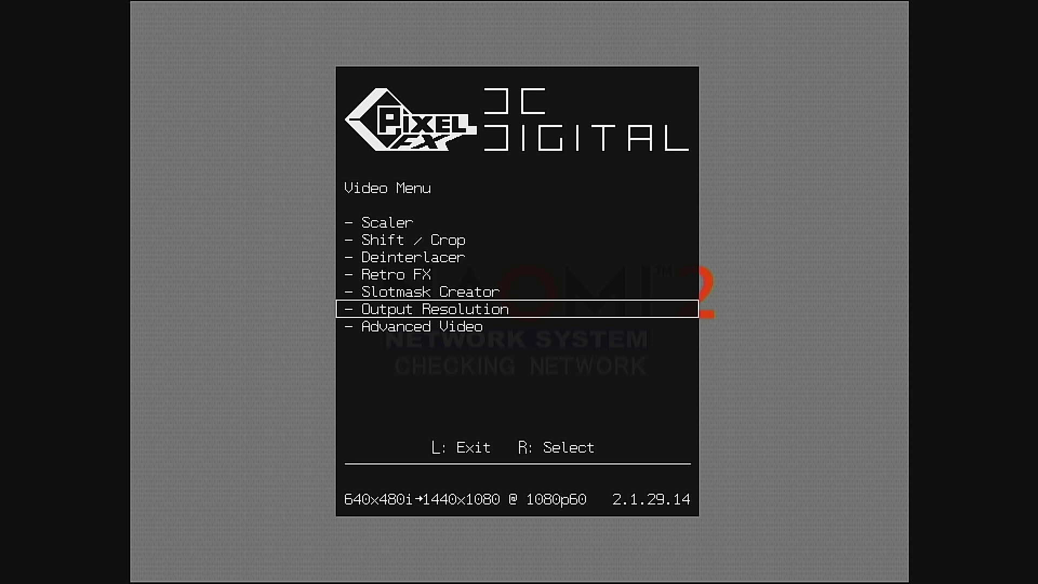
# Step: Move the Video Menu highlight from Output Resolution up to Retro FX
pyautogui.press('up')
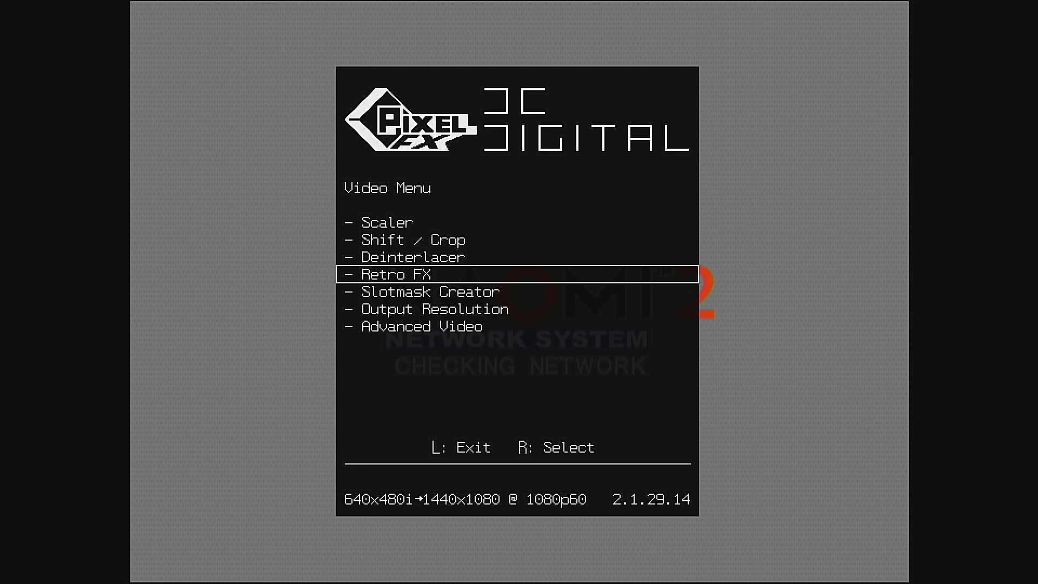